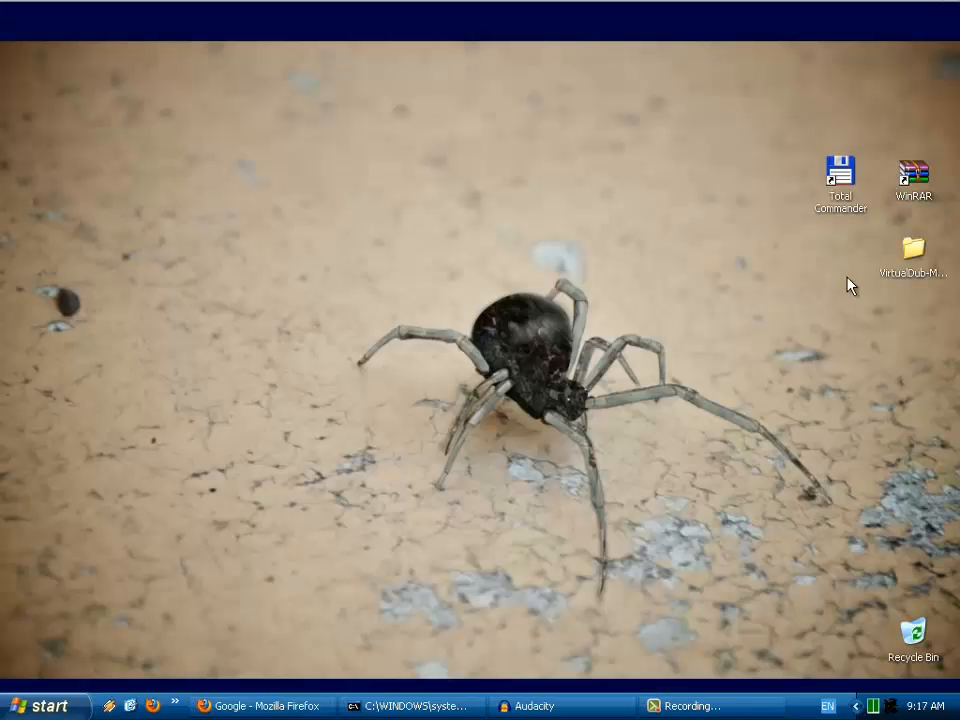
mouse_move(792, 430)
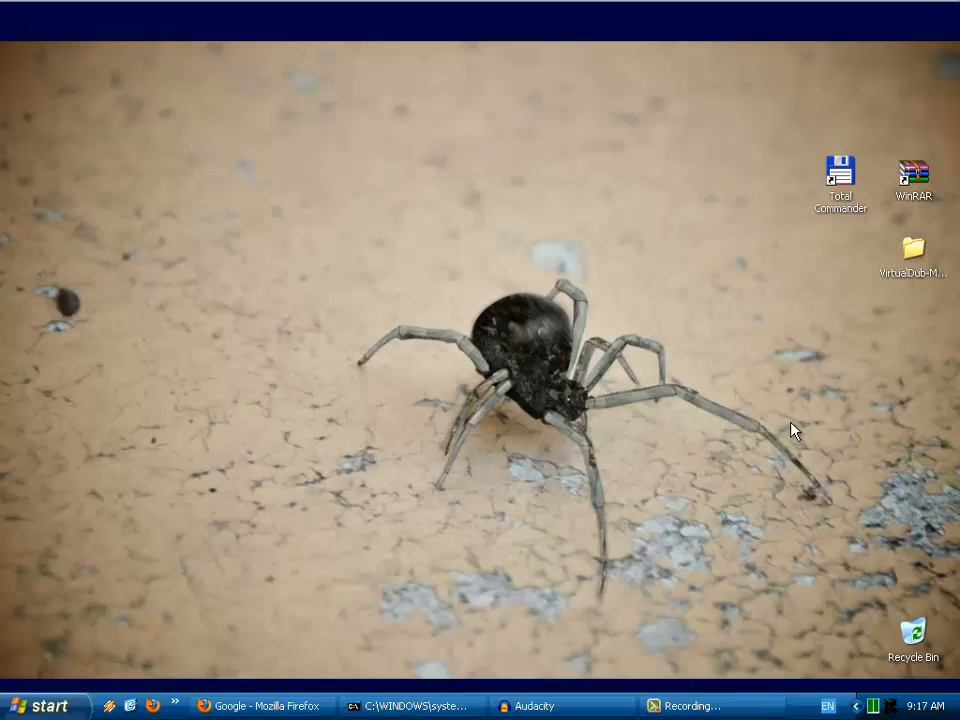
mouse_move(854, 540)
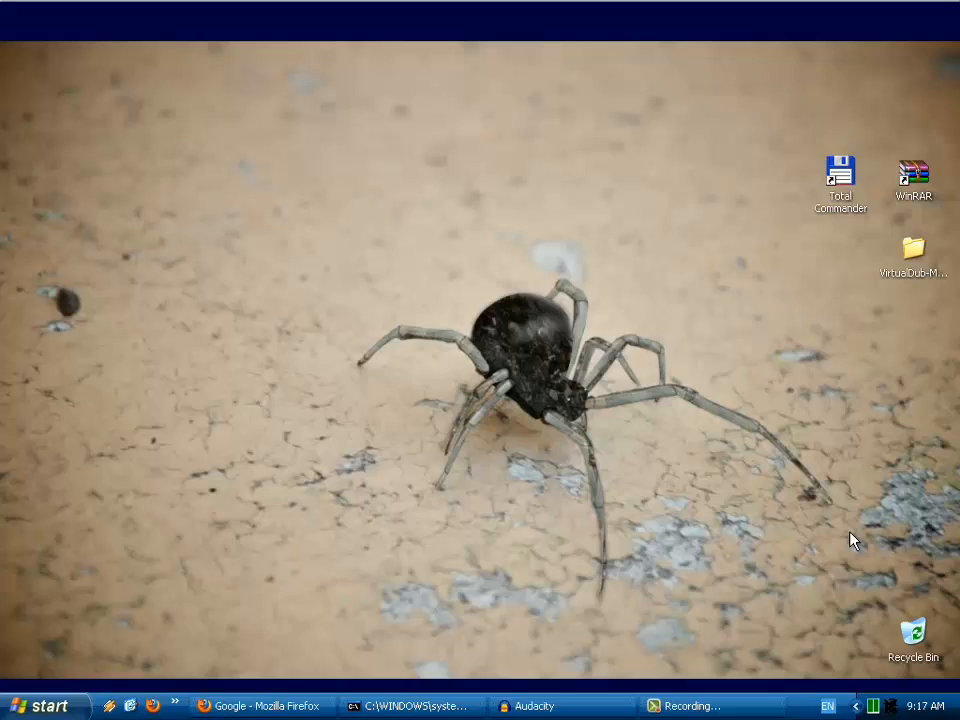
mouse_move(784, 500)
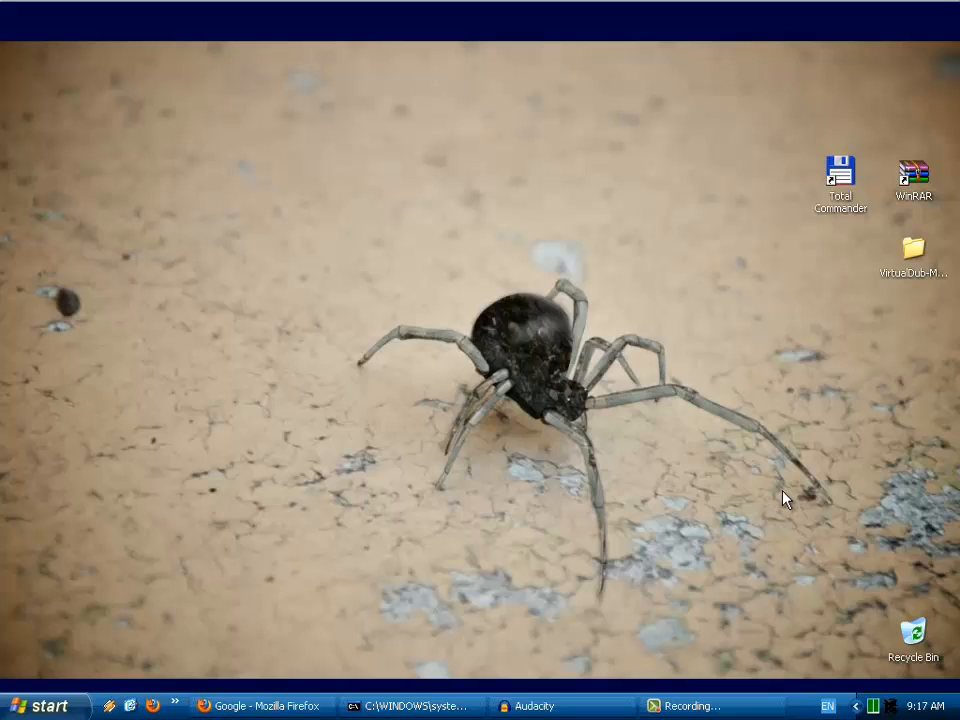
mouse_move(808, 424)
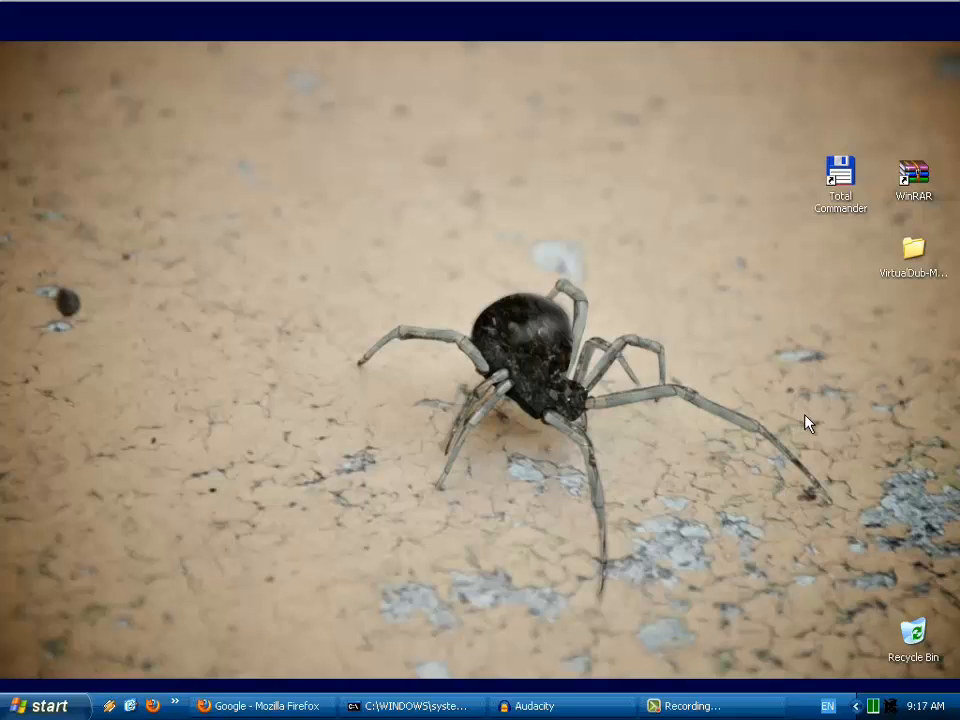
View the frog JPG photo from C:\Temp in IrfanView at its original 600×479 size.
double_click(840, 170)
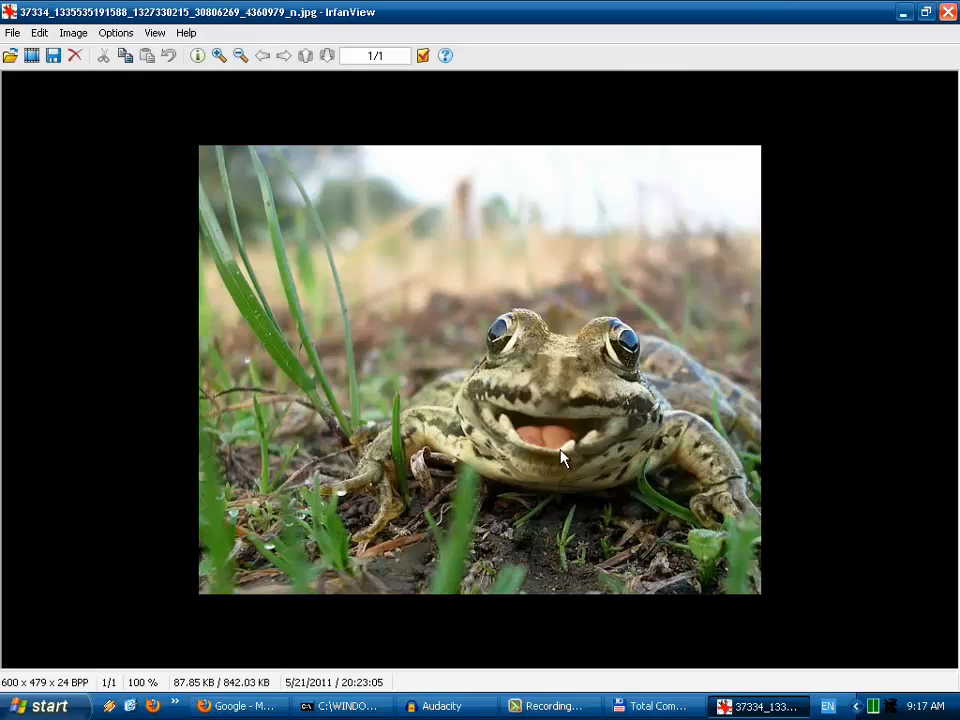
mouse_move(450, 384)
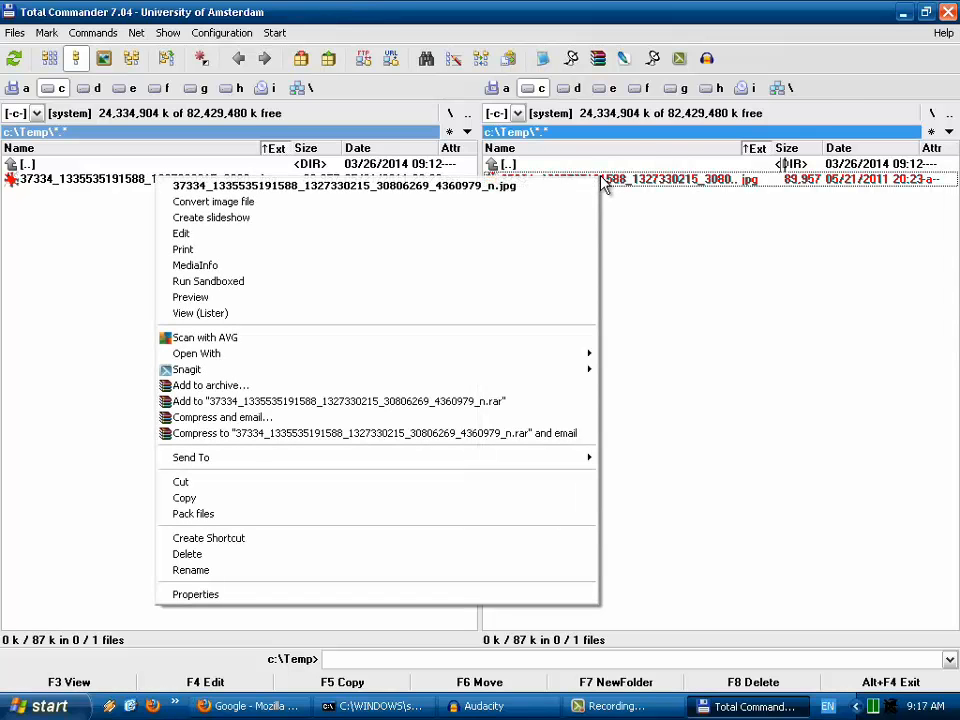
mouse_move(188, 554)
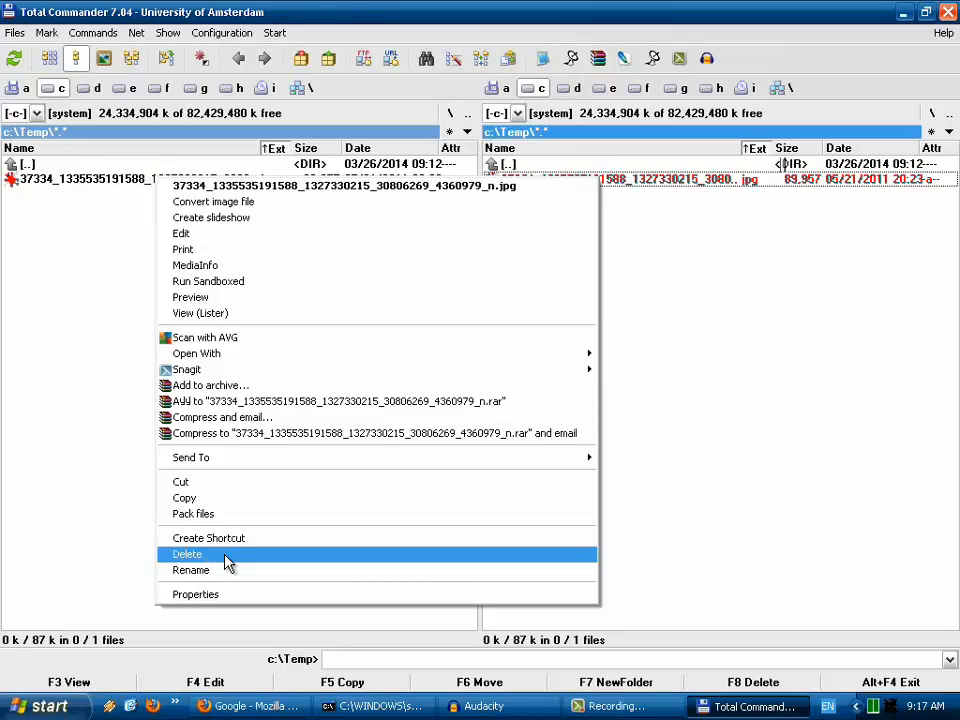
mouse_move(200, 556)
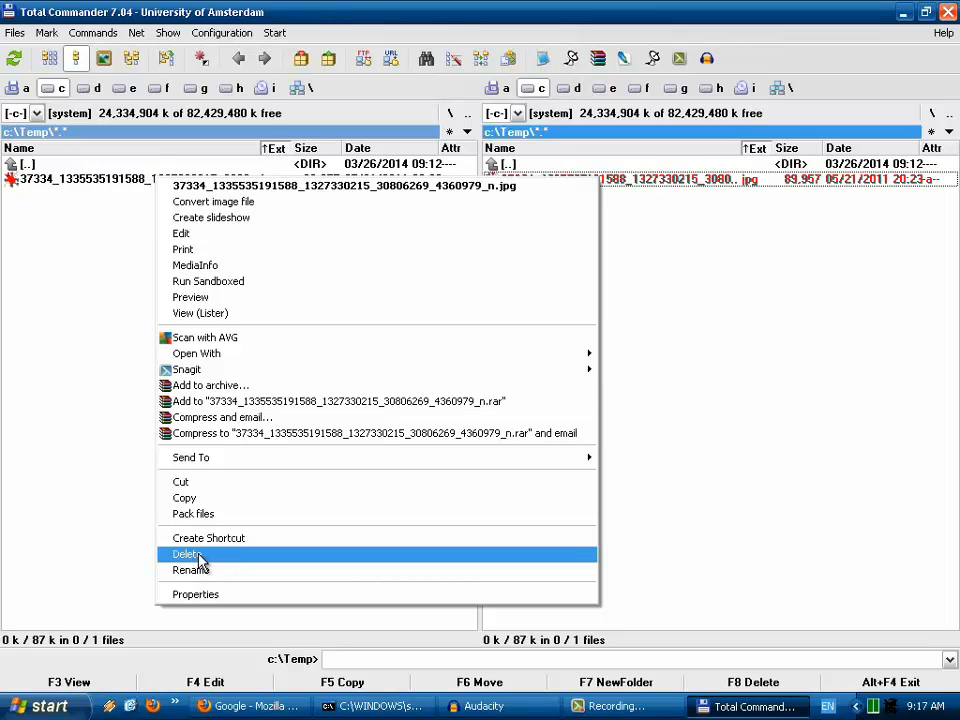
Delete the frog JPG from C:\Temp via the context menu and confirm sending it to the Recycle Bin.
click(186, 554)
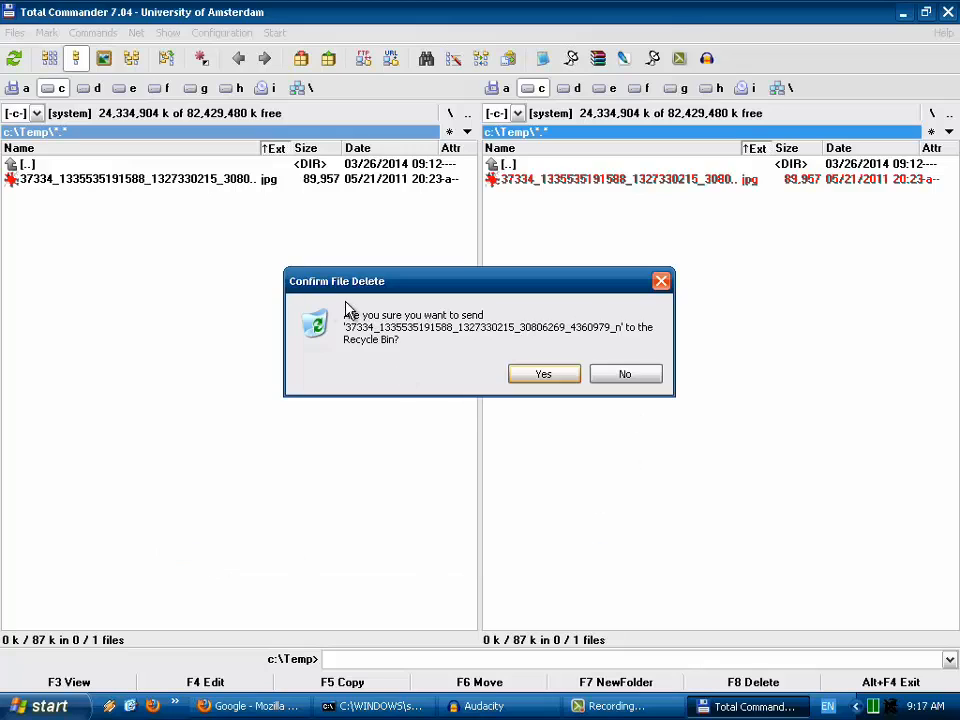
mouse_move(476, 332)
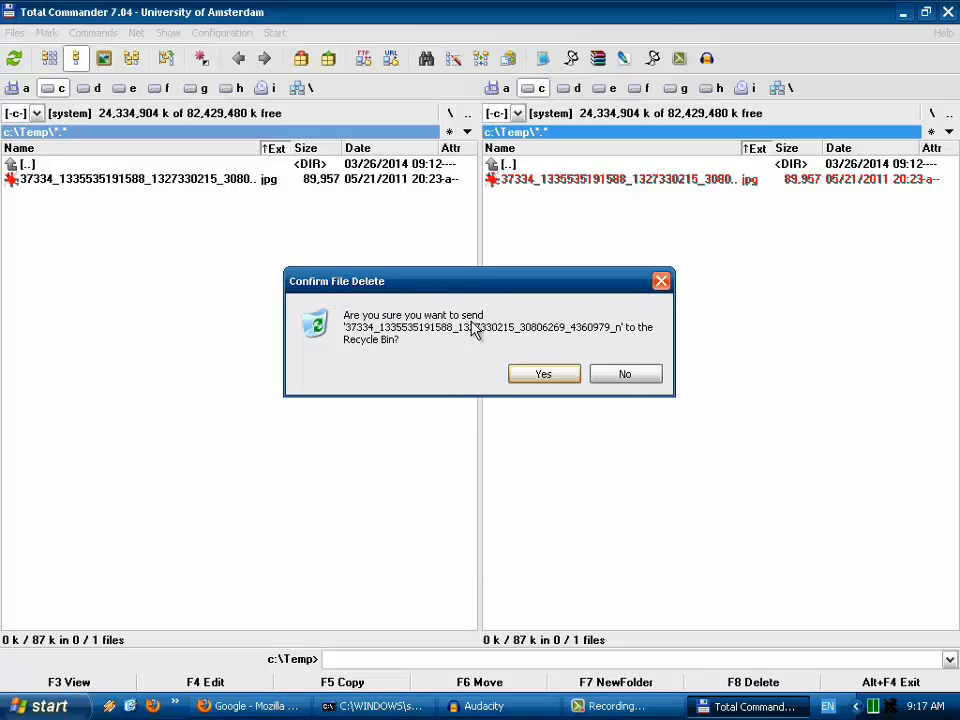
mouse_move(532, 348)
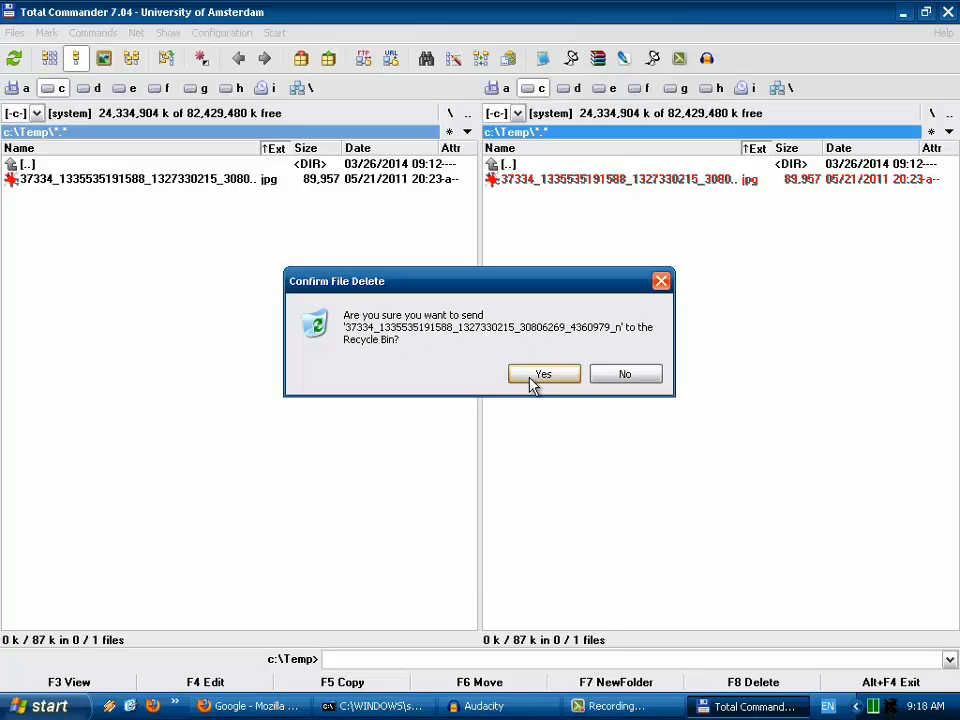
mouse_move(536, 404)
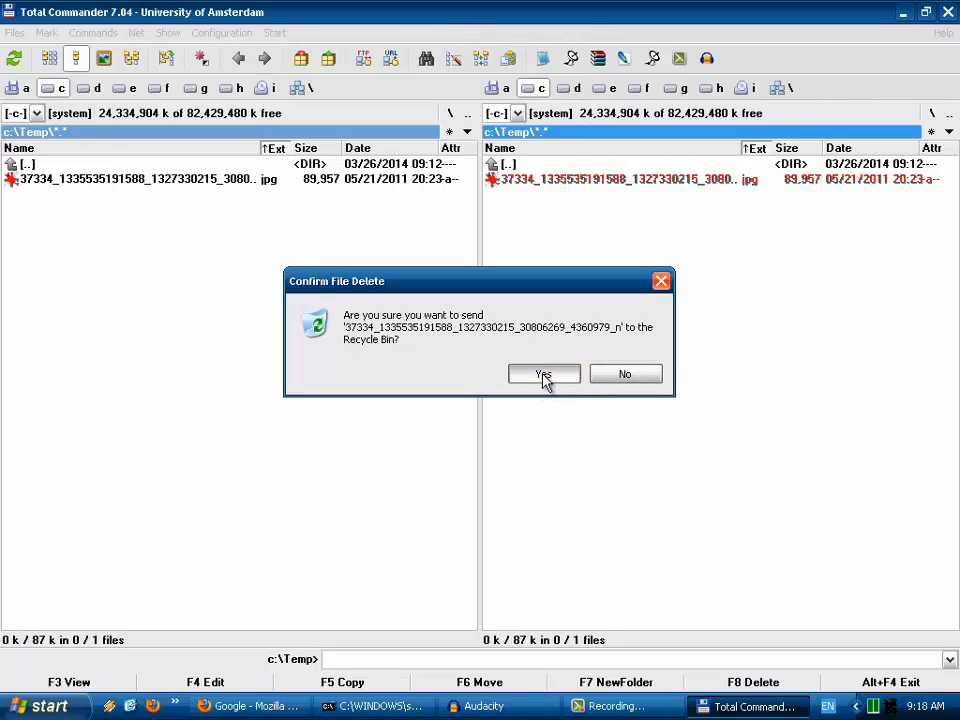
click(544, 374)
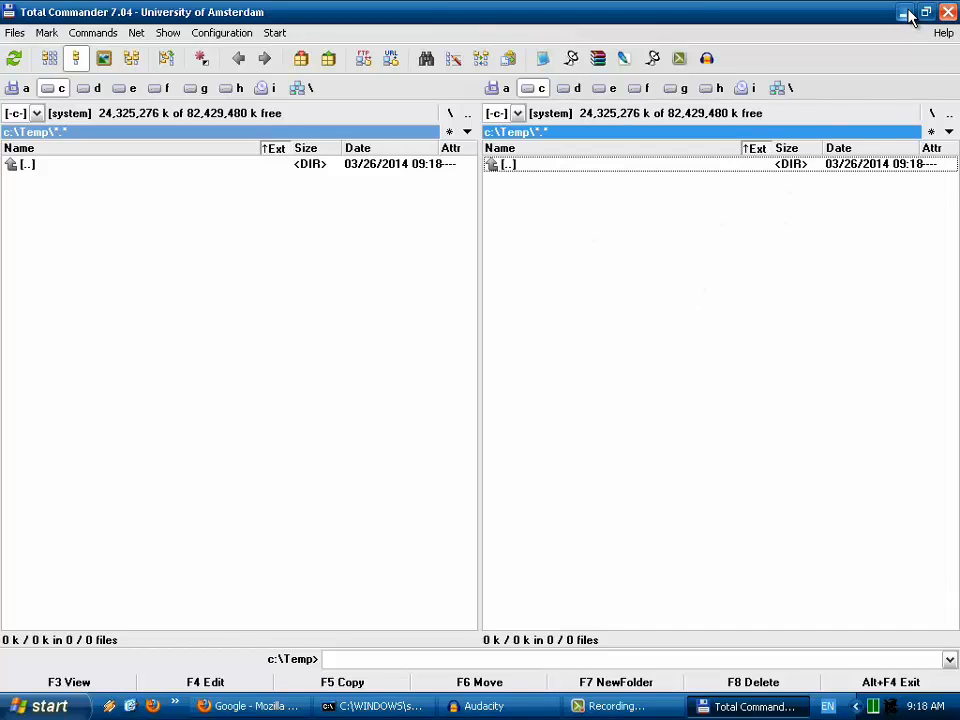
Leave Total Commander and bring up the desktop Recycle Bin's context menu.
click(900, 16)
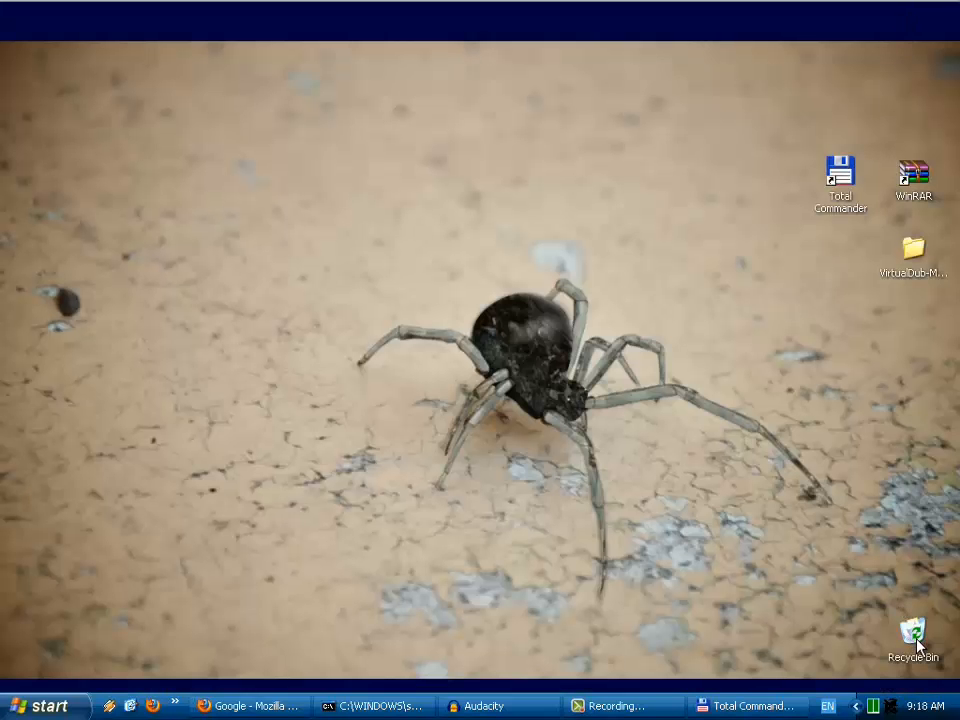
mouse_move(872, 562)
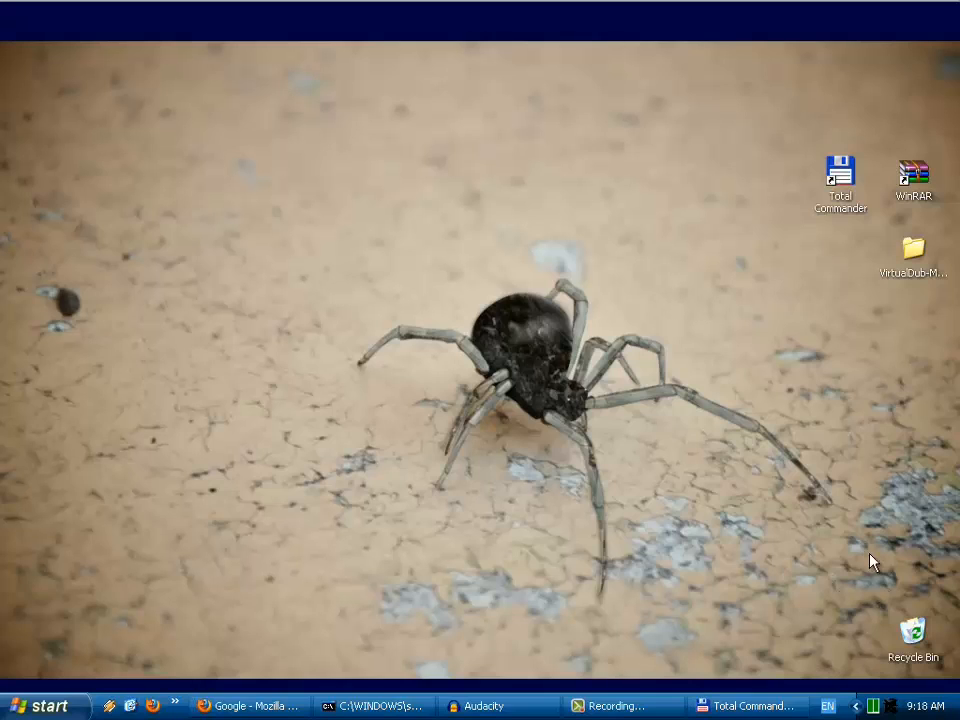
mouse_move(912, 644)
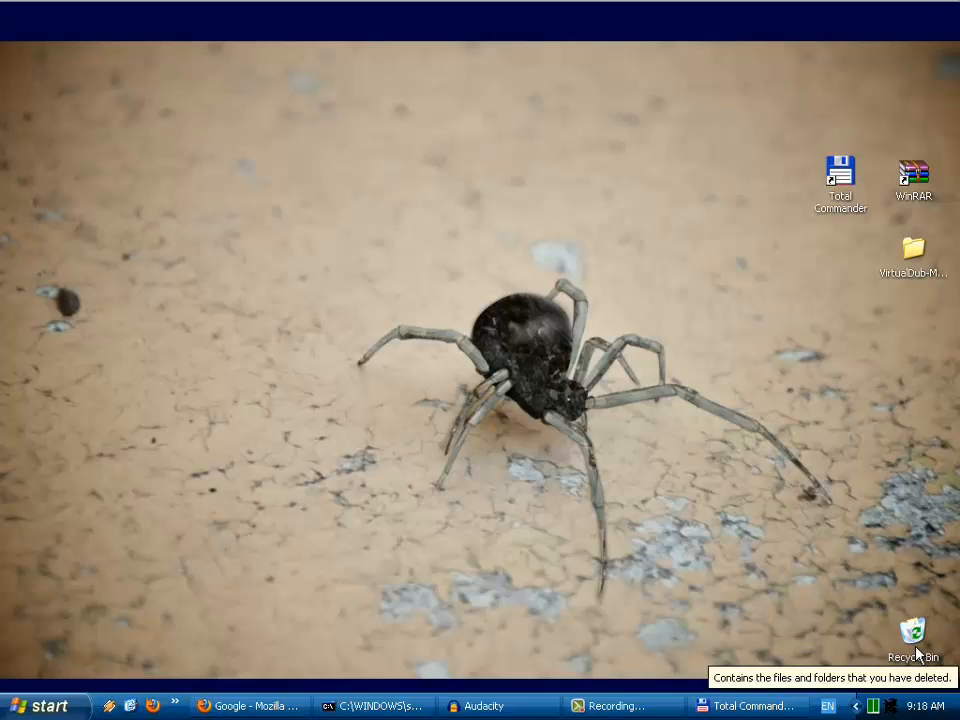
mouse_move(928, 640)
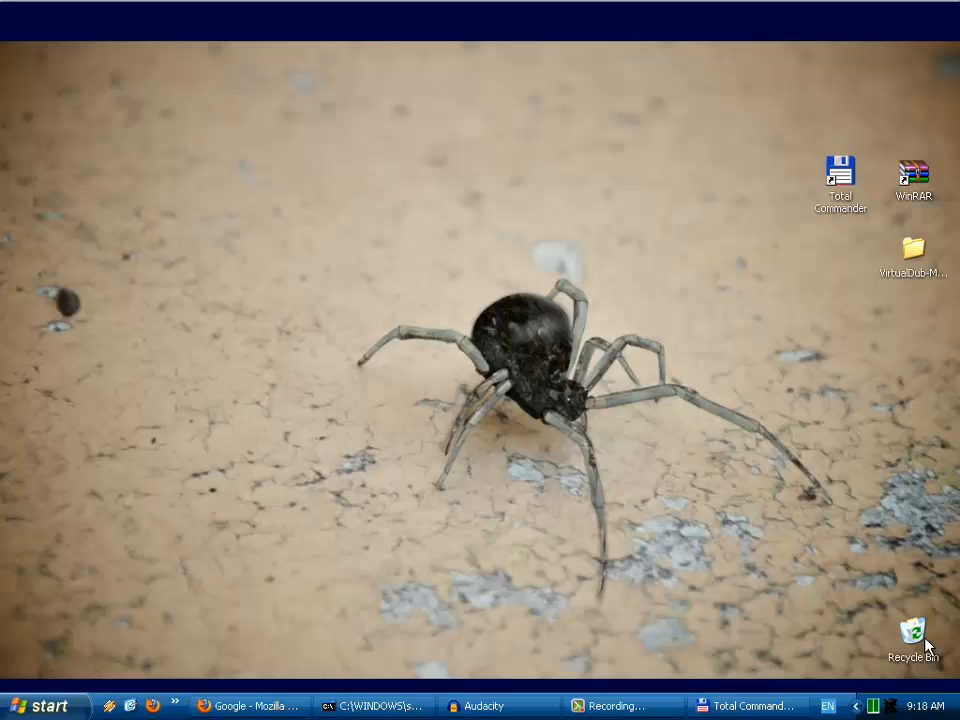
mouse_move(916, 638)
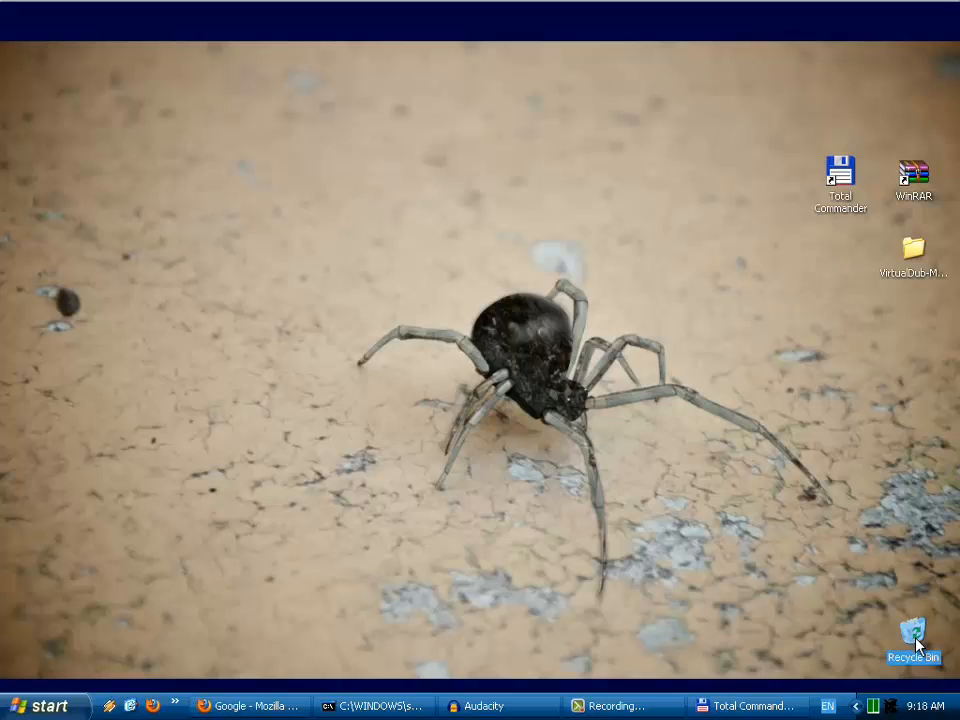
right_click(912, 632)
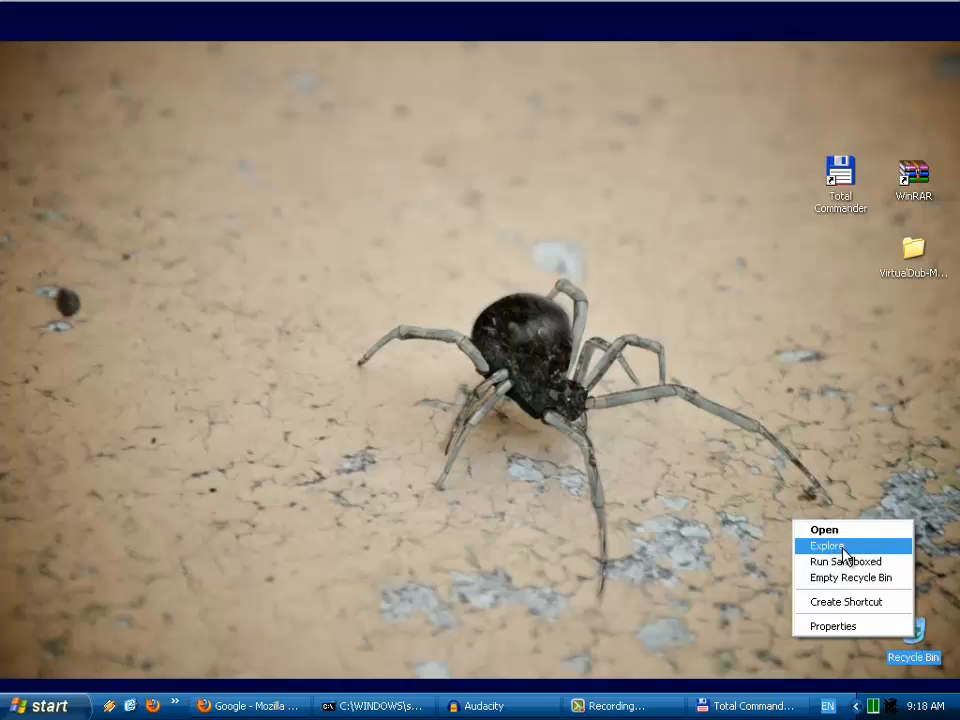
Explore the Recycle Bin and restore the deleted frog photo, leaving the bin empty.
click(824, 546)
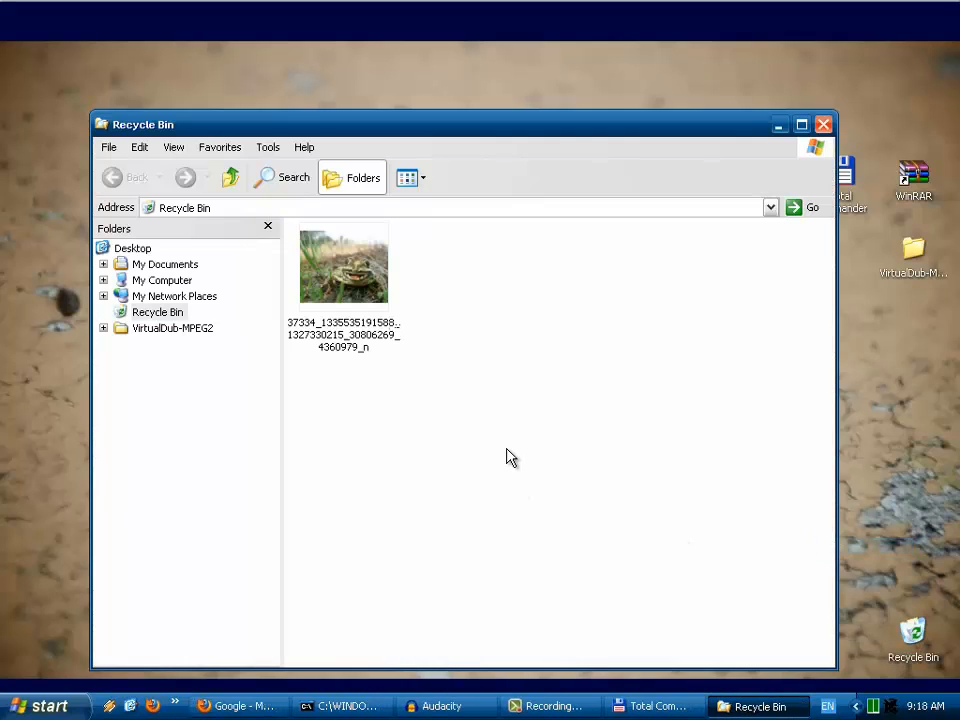
mouse_move(422, 454)
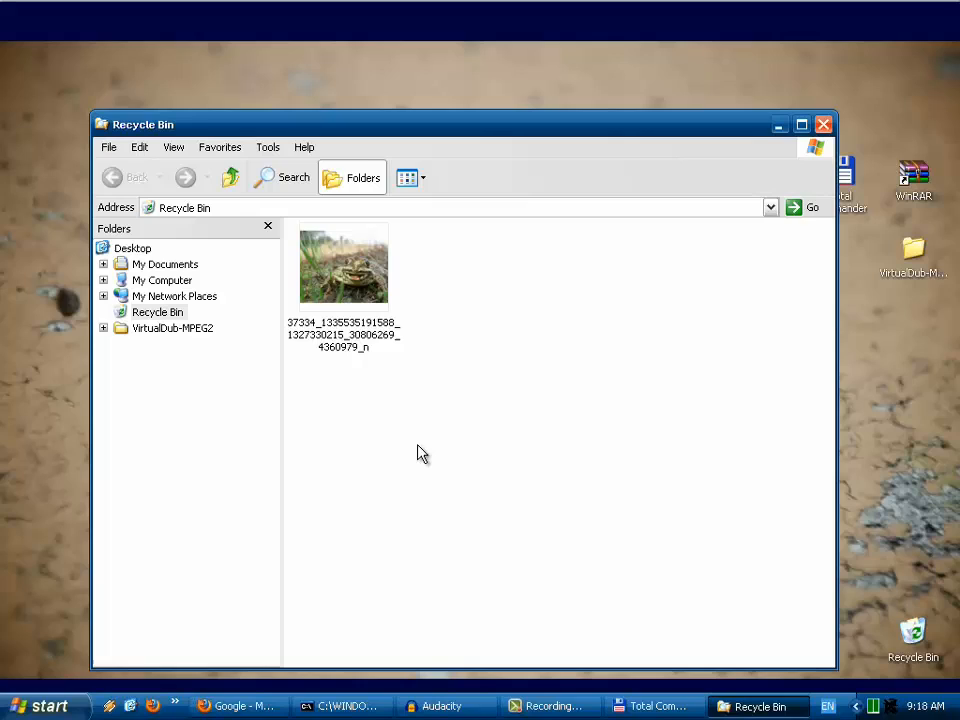
mouse_move(426, 402)
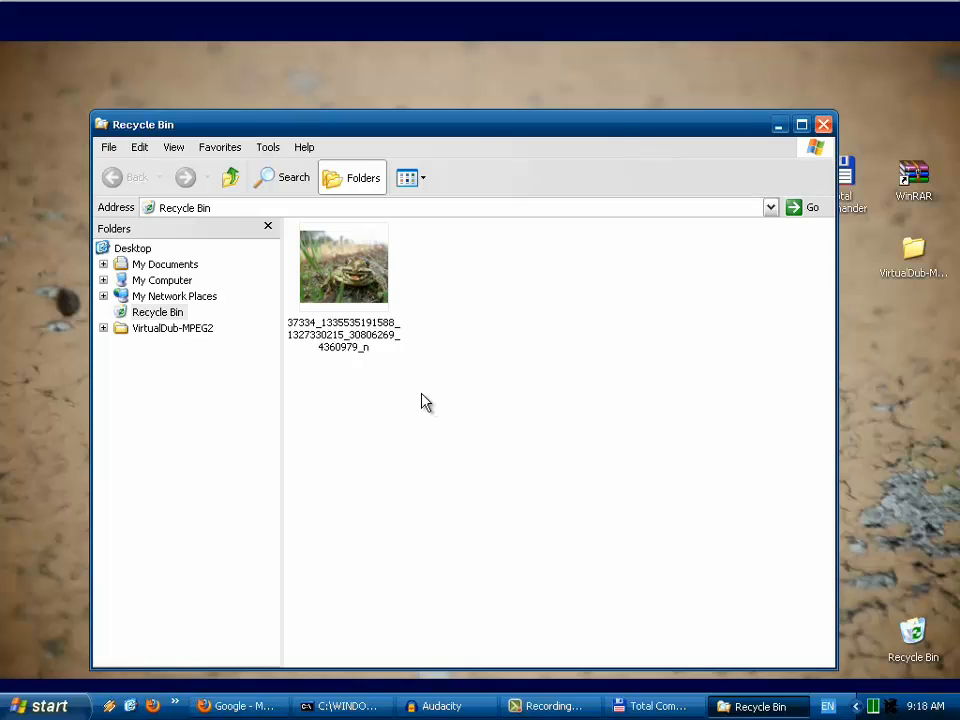
mouse_move(444, 470)
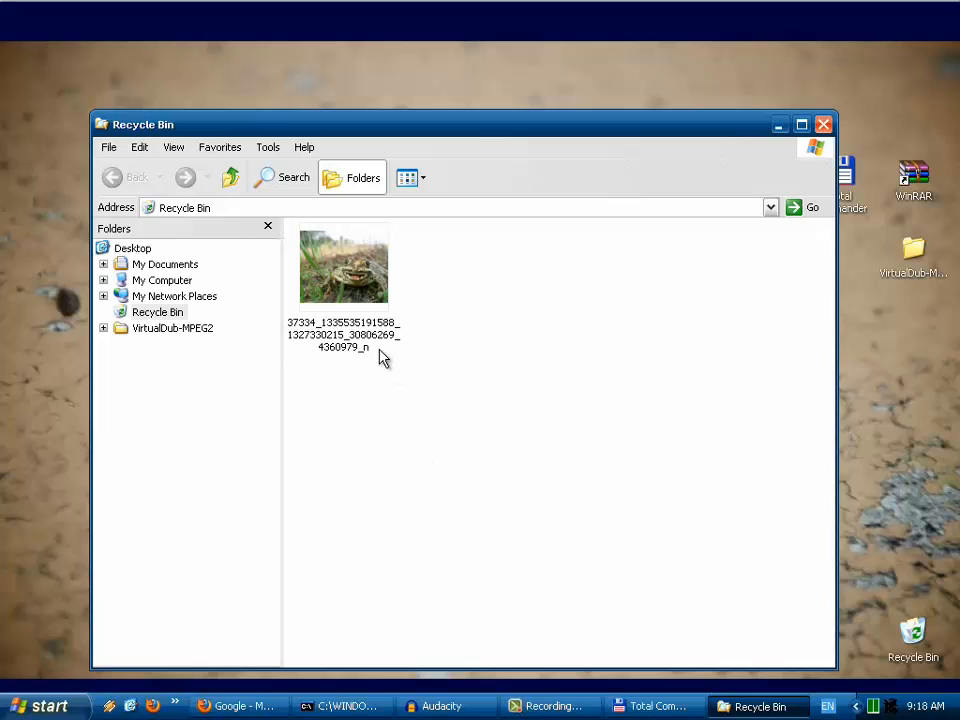
mouse_move(390, 312)
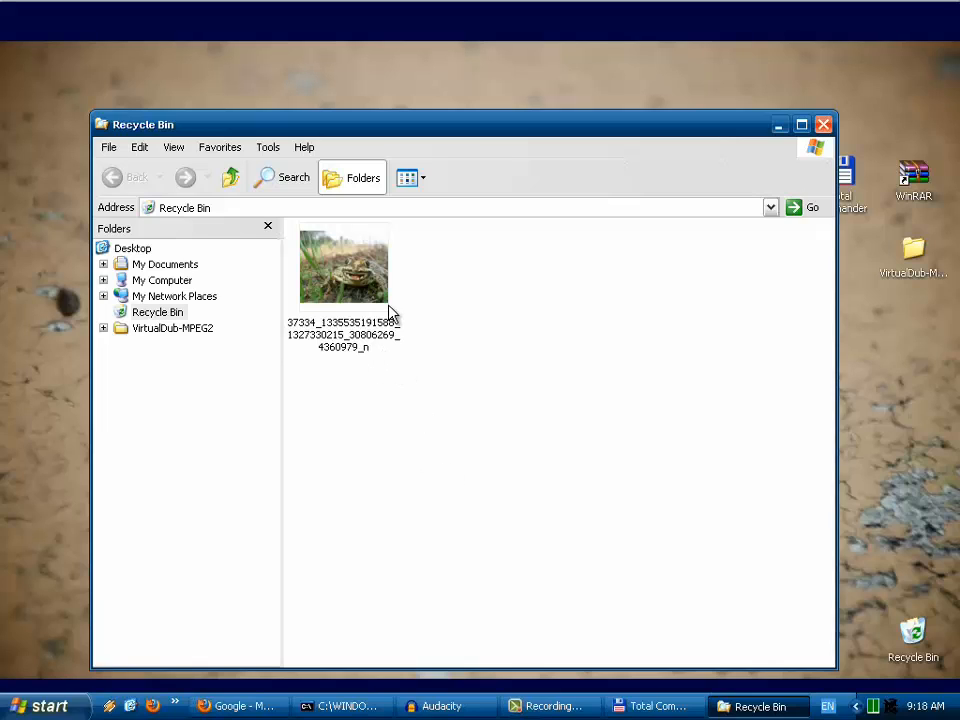
right_click(344, 280)
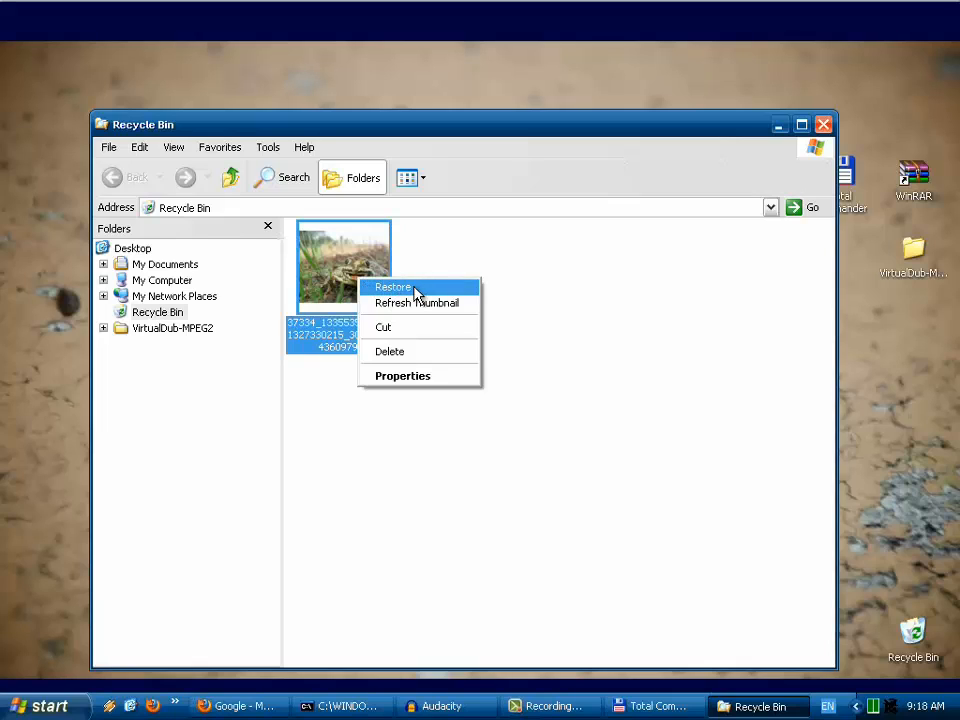
mouse_move(384, 292)
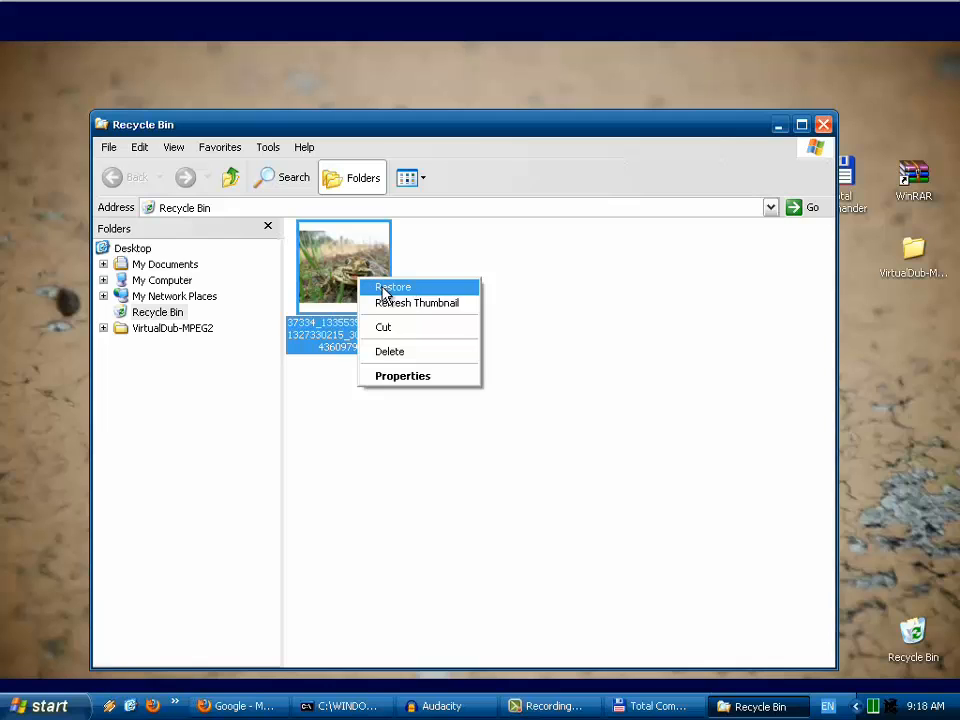
click(392, 288)
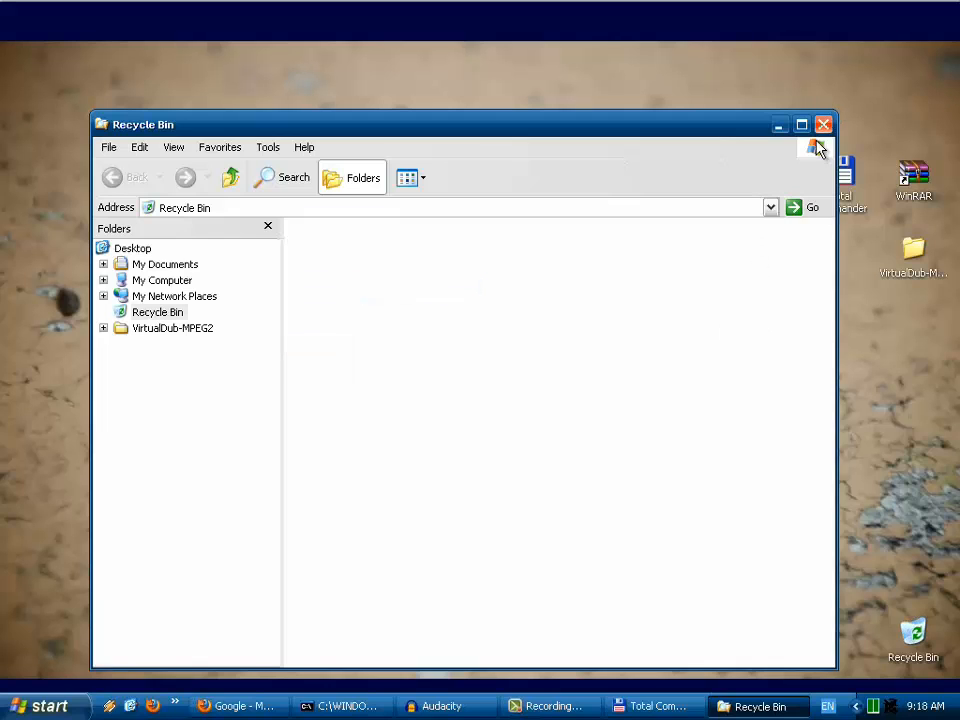
Return to Total Commander and delete the restored frog JPG from c:\Temp back into the Recycle Bin.
click(656, 706)
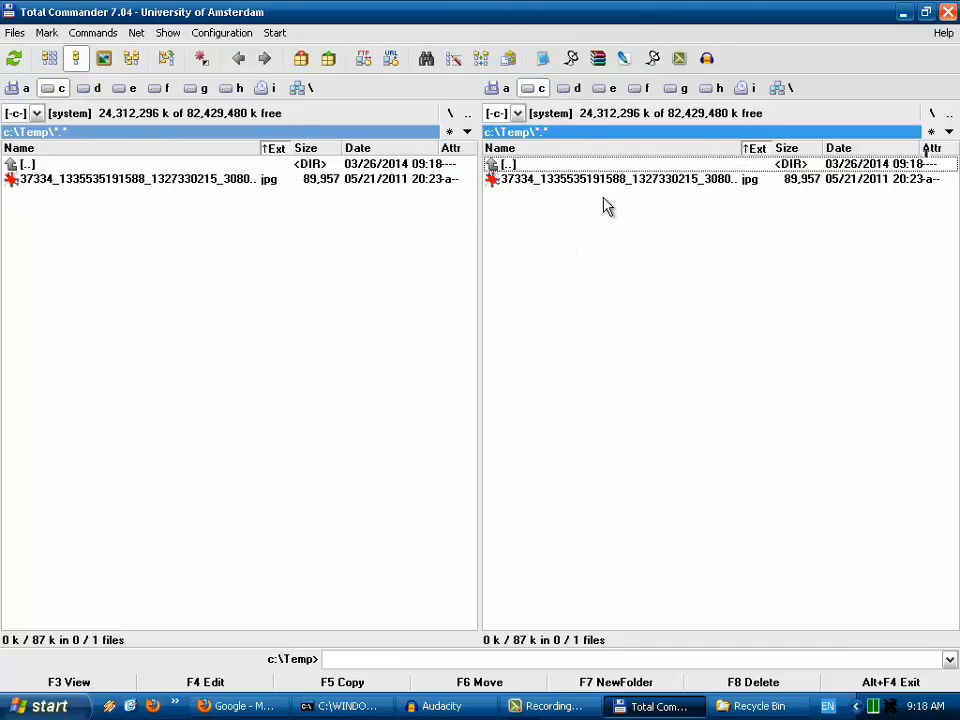
mouse_move(598, 188)
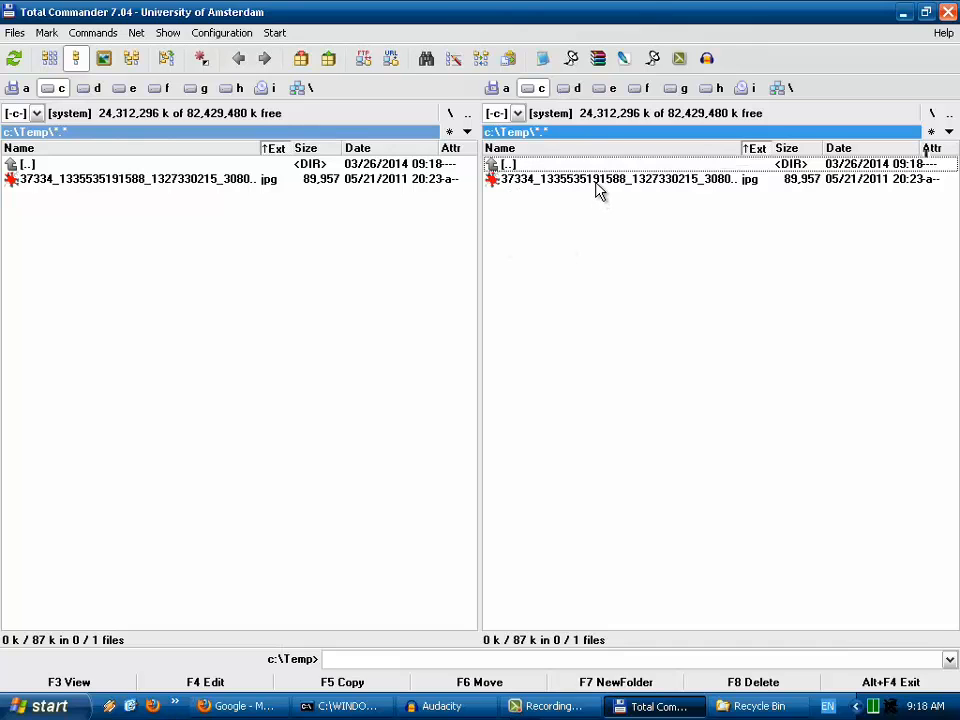
double_click(596, 180)
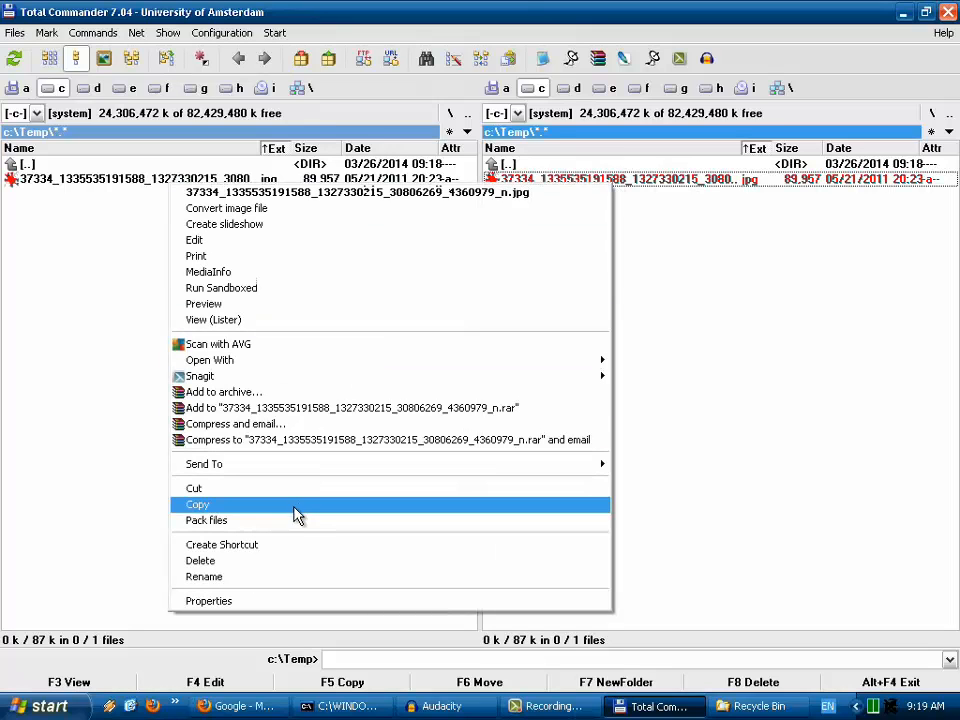
click(200, 560)
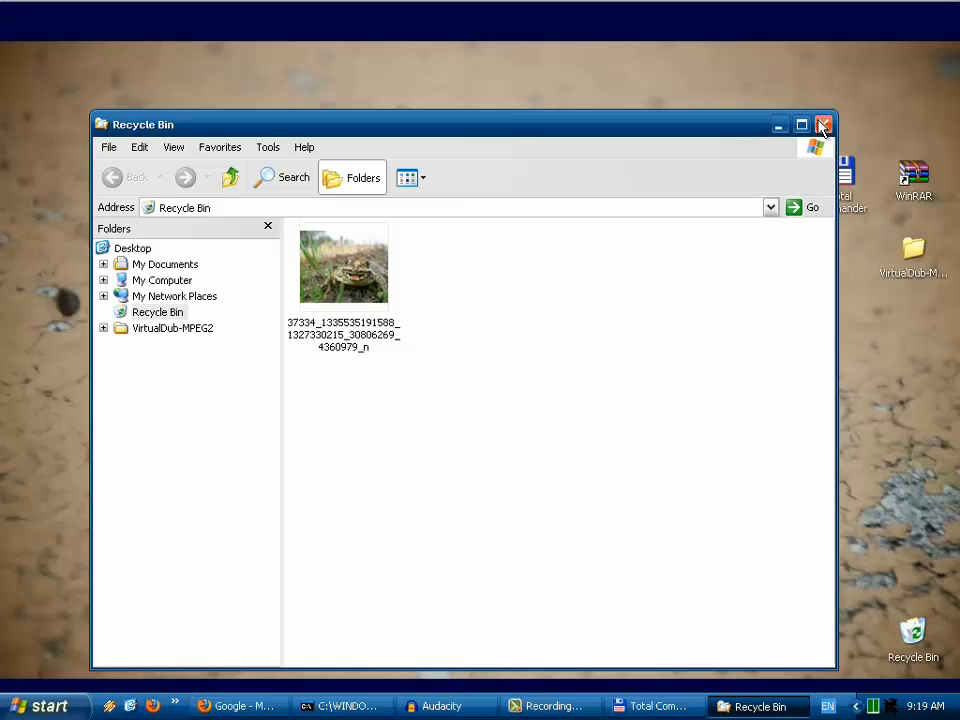
click(824, 124)
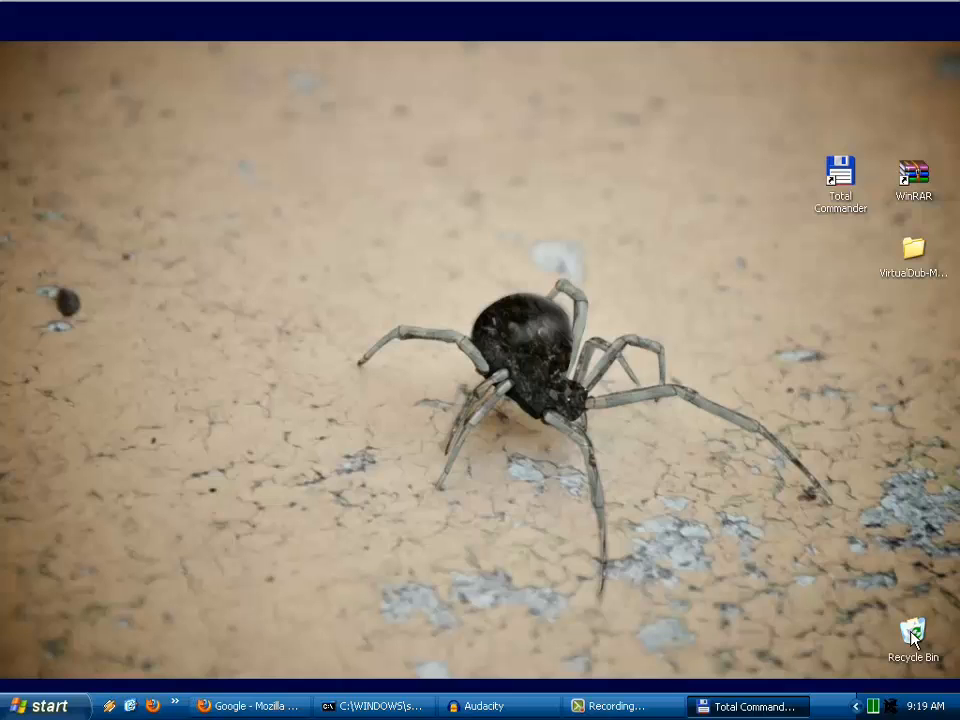
Empty the desktop Recycle Bin and confirm, permanently deleting the frog photo.
right_click(918, 640)
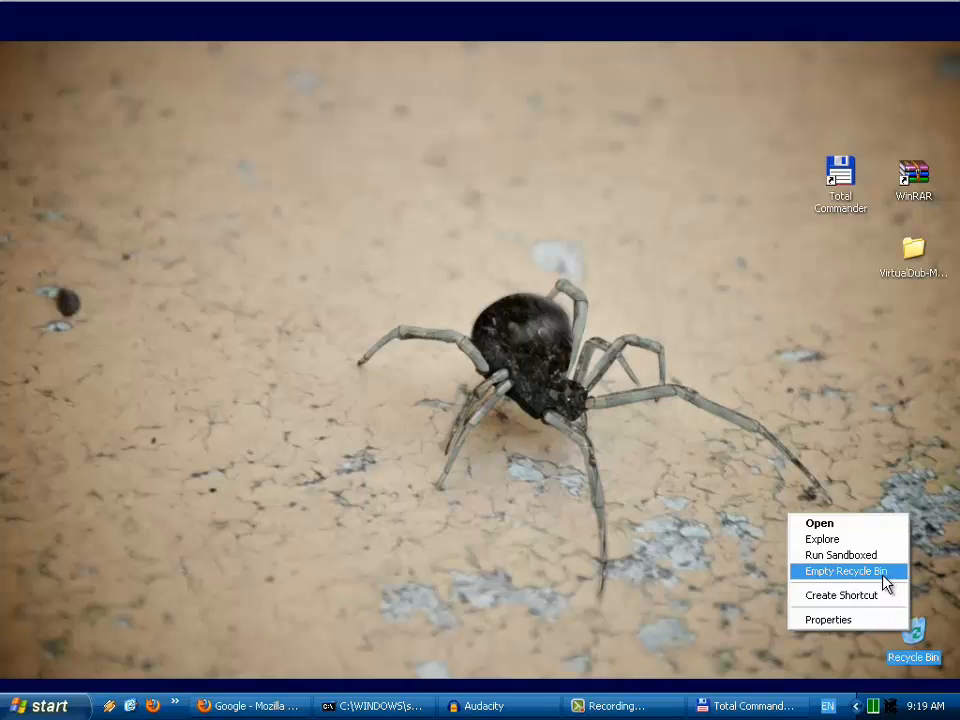
mouse_move(868, 576)
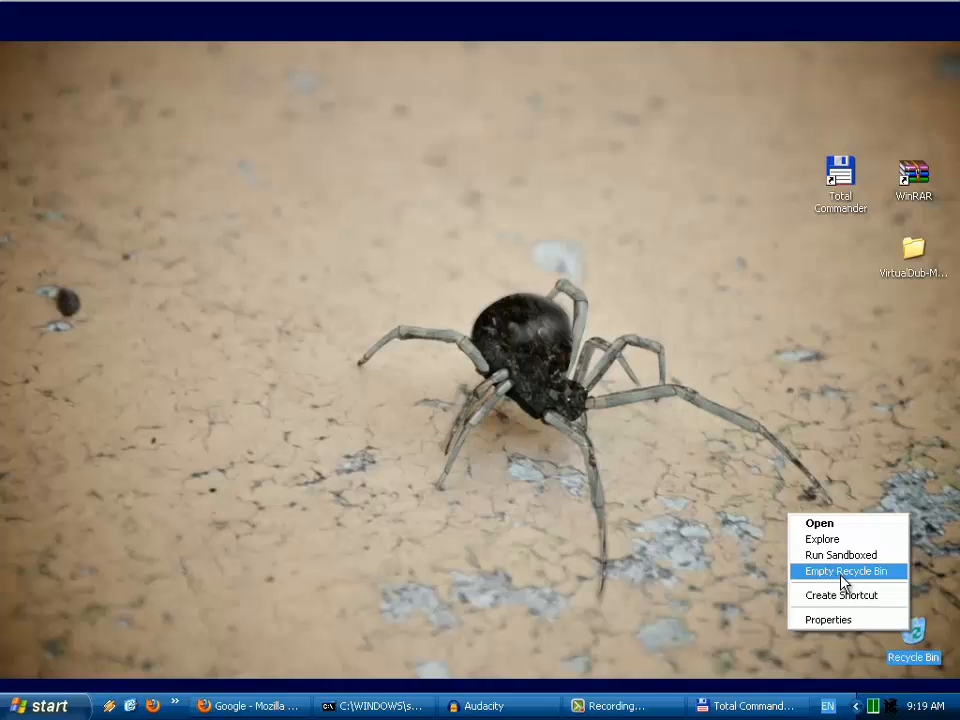
click(844, 572)
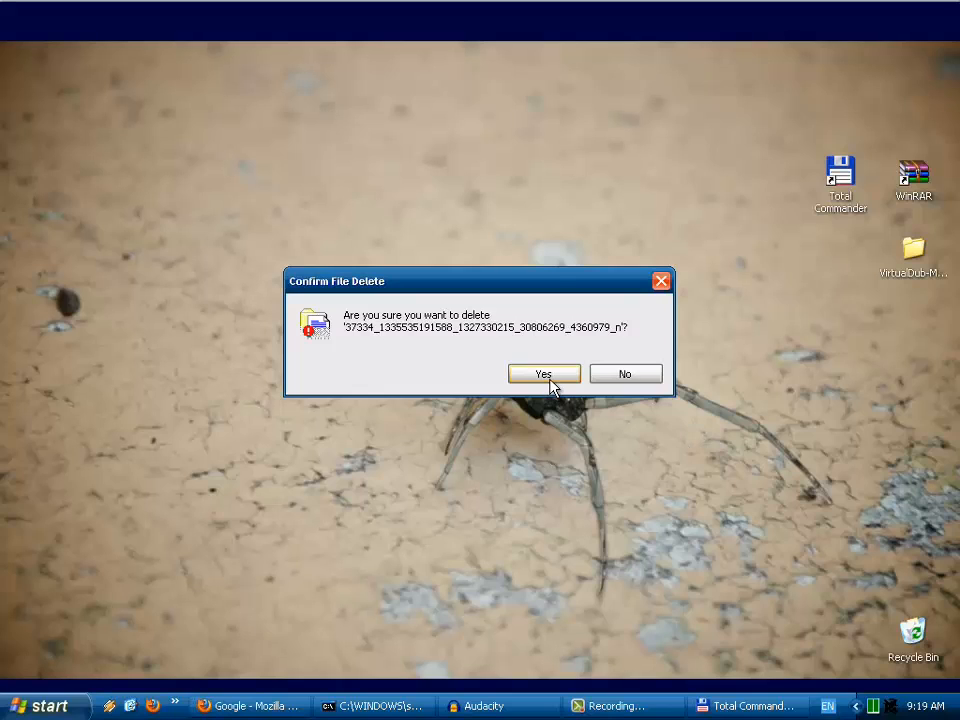
click(544, 374)
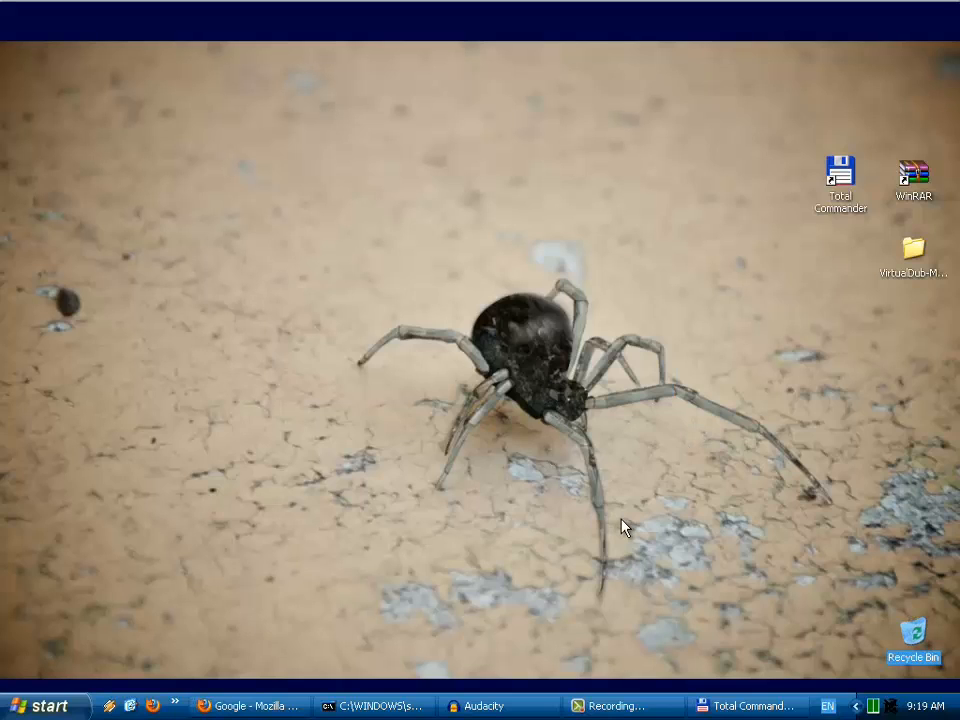